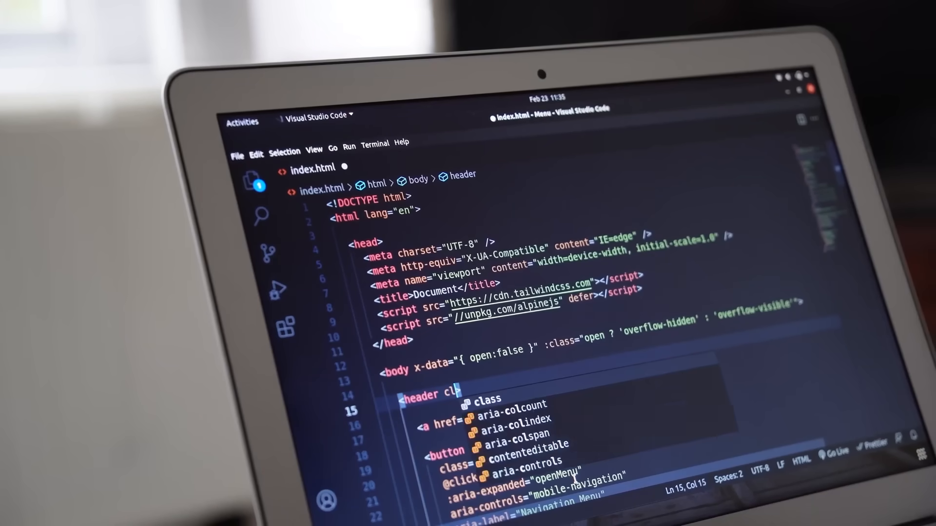
text(class="flex")
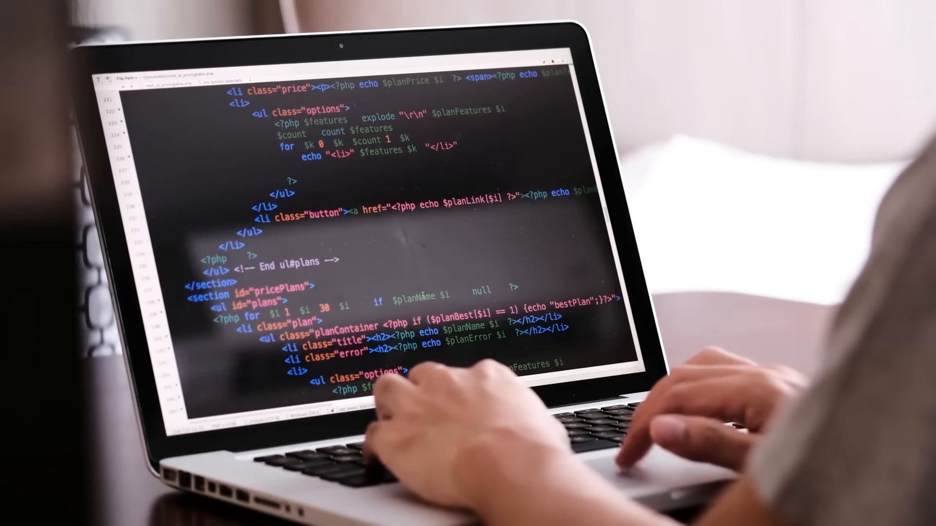
scroll(down, 3)
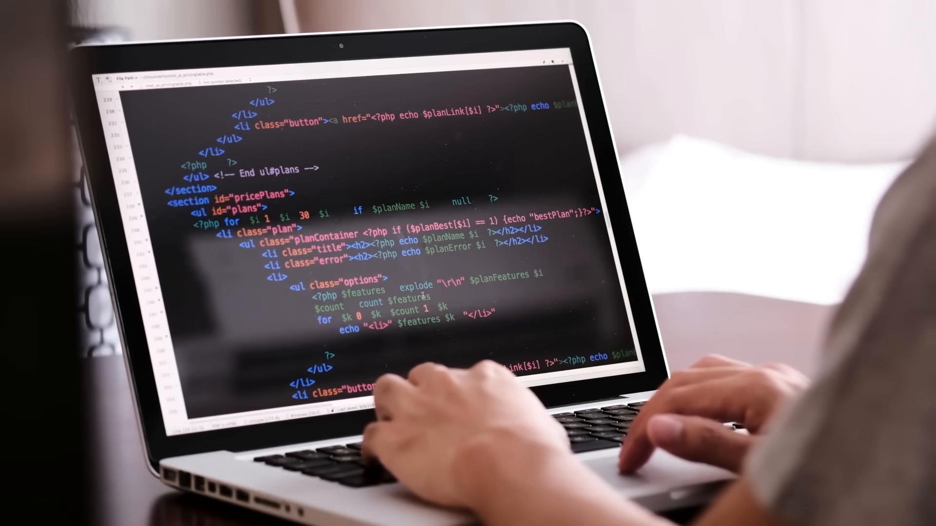